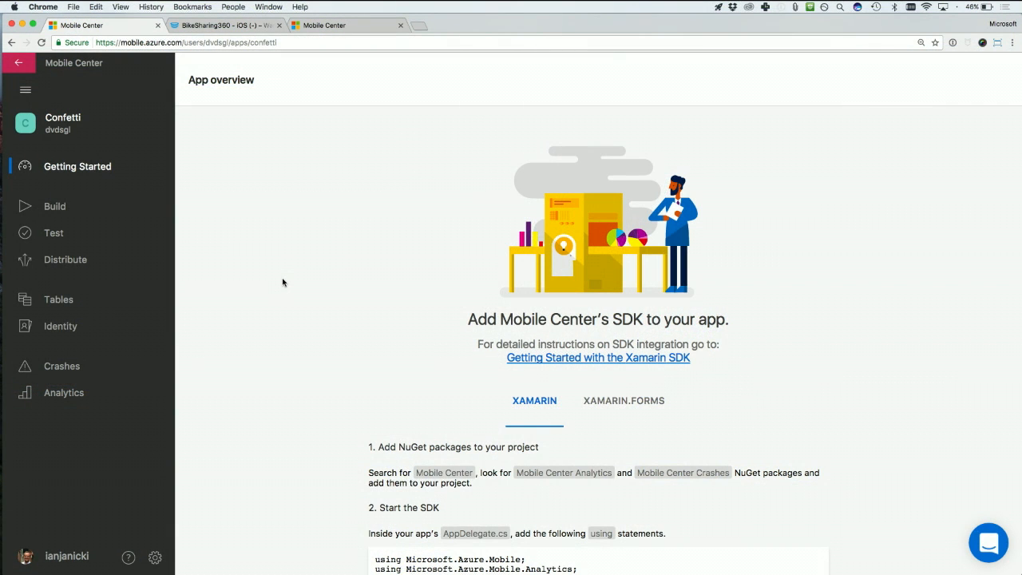
mouse_move(423, 347)
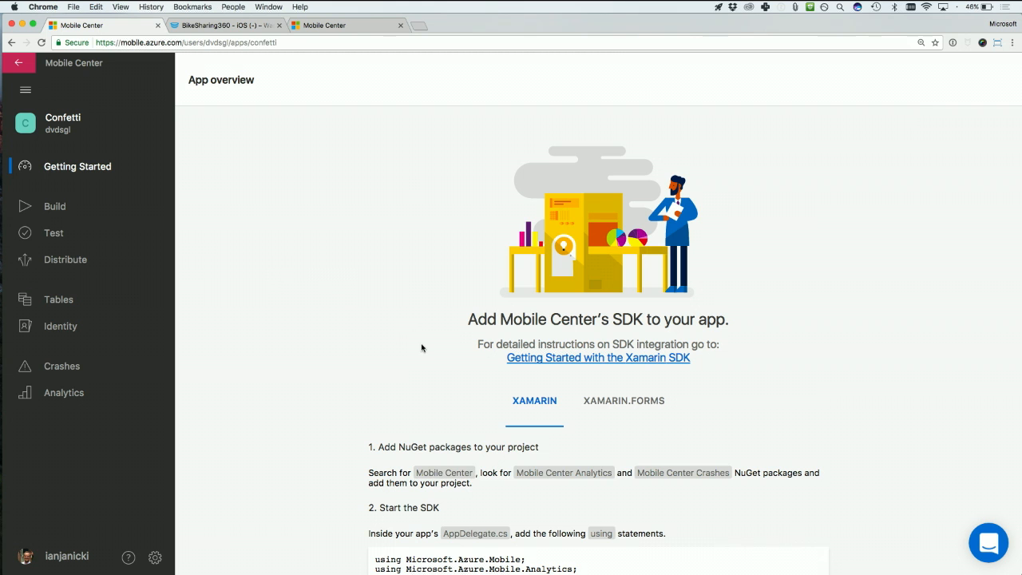
- Show the Confetti app's build branches
scroll(down, 3)
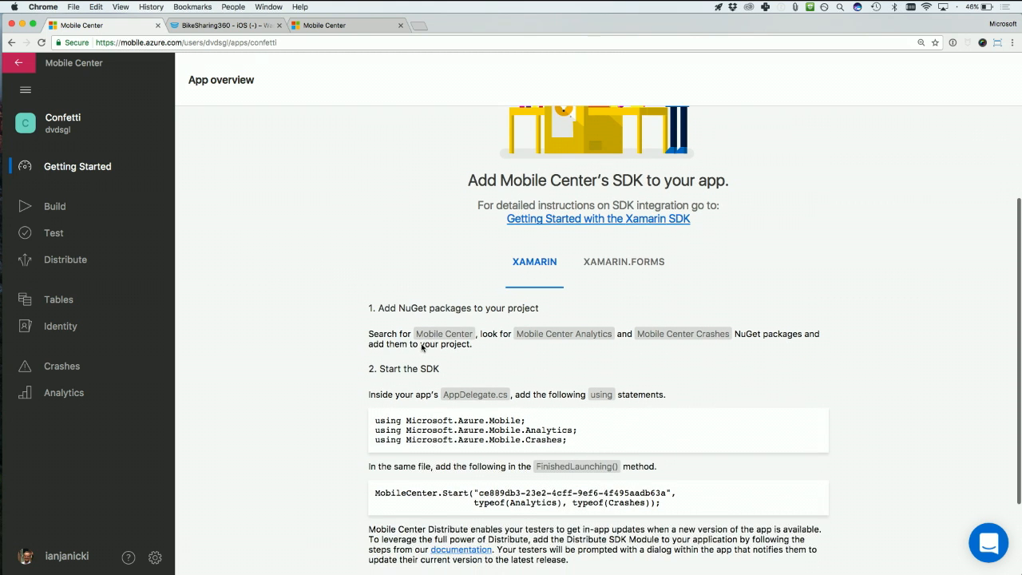
scroll(down, 3)
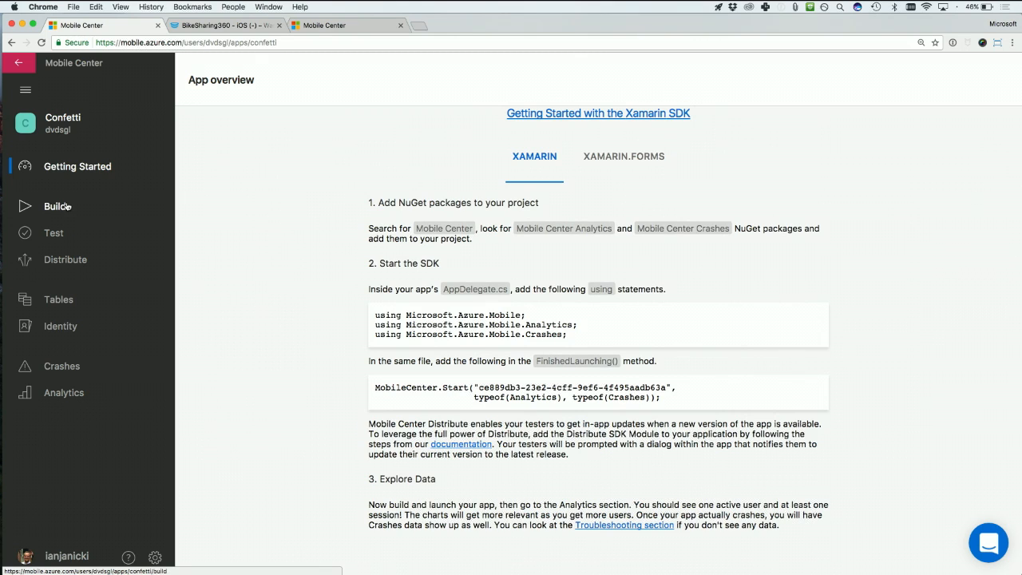
mouse_move(59, 217)
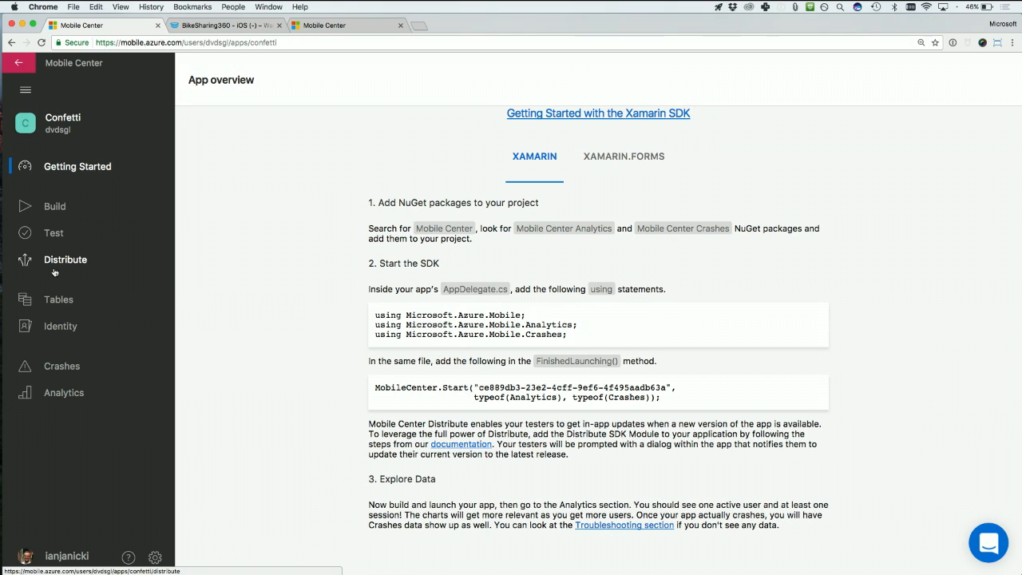
mouse_move(59, 192)
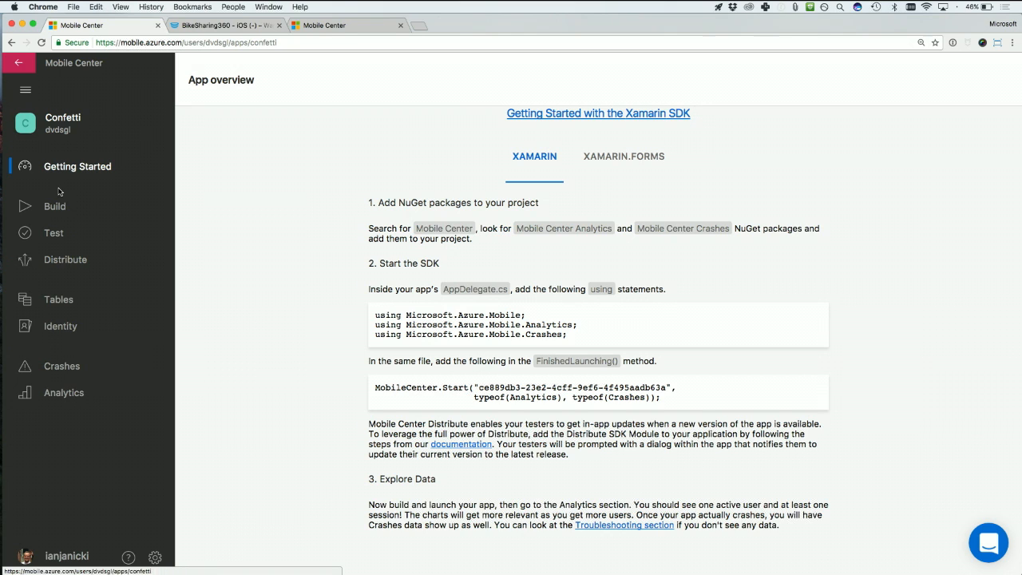
click(54, 206)
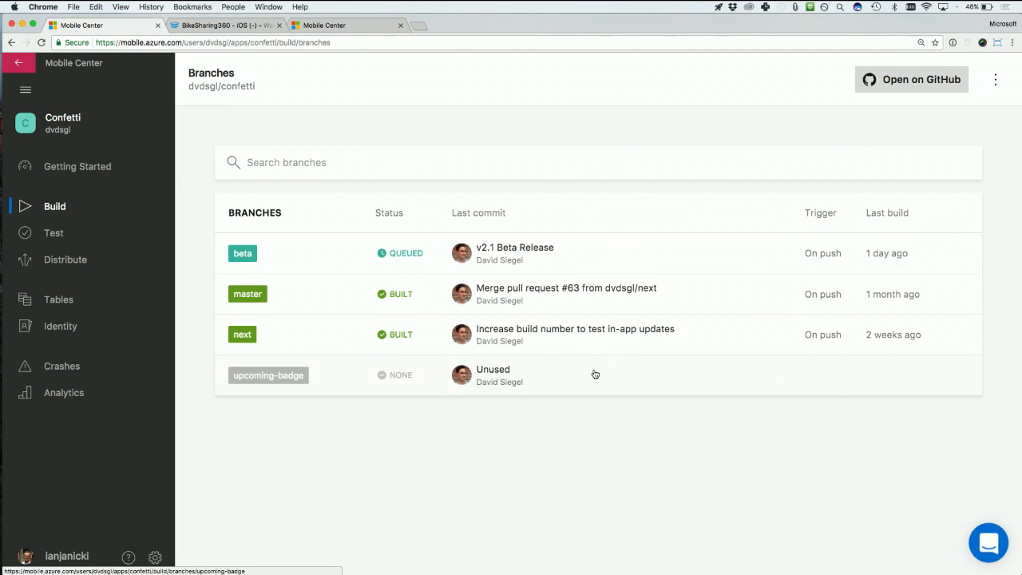
- Review the next branch's build history, builds 132 down to 100
click(242, 334)
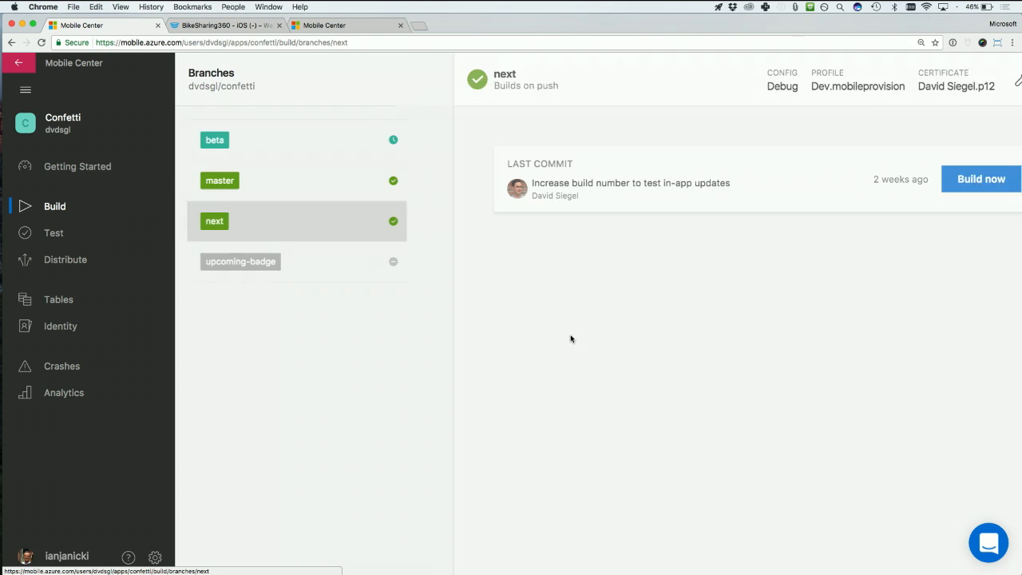
click(214, 221)
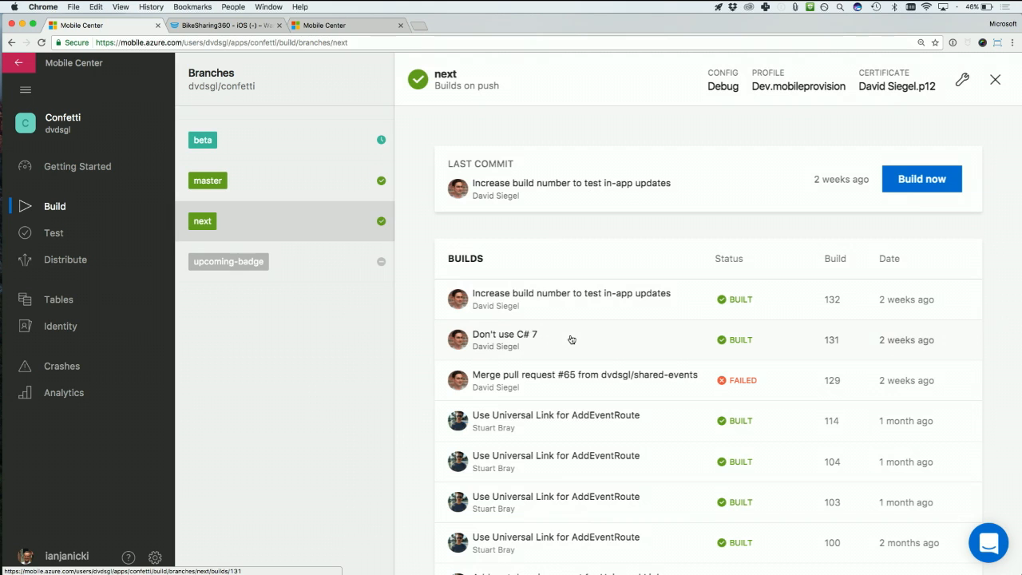
scroll(down, 3)
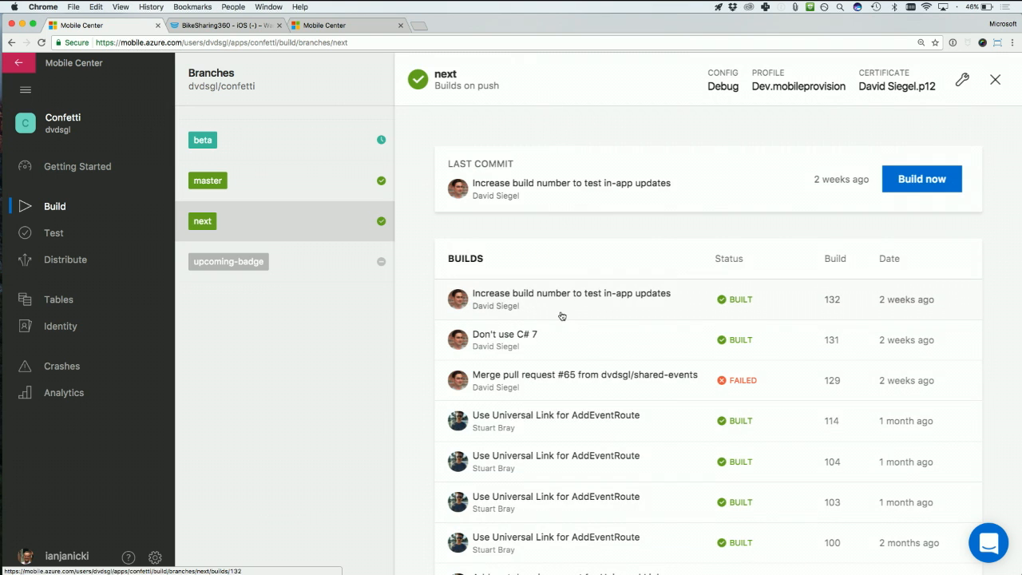
scroll(down, 3)
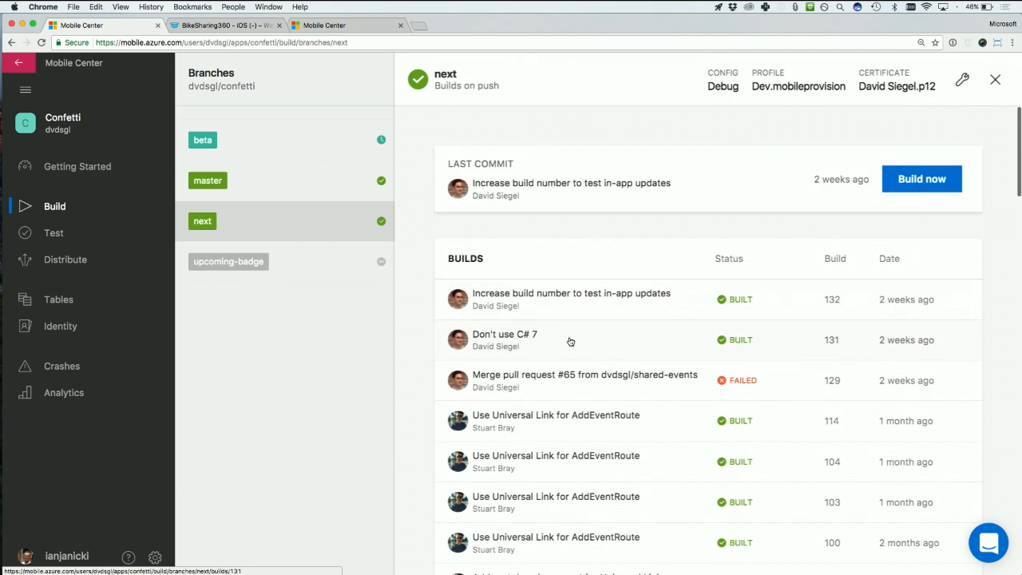
click(571, 299)
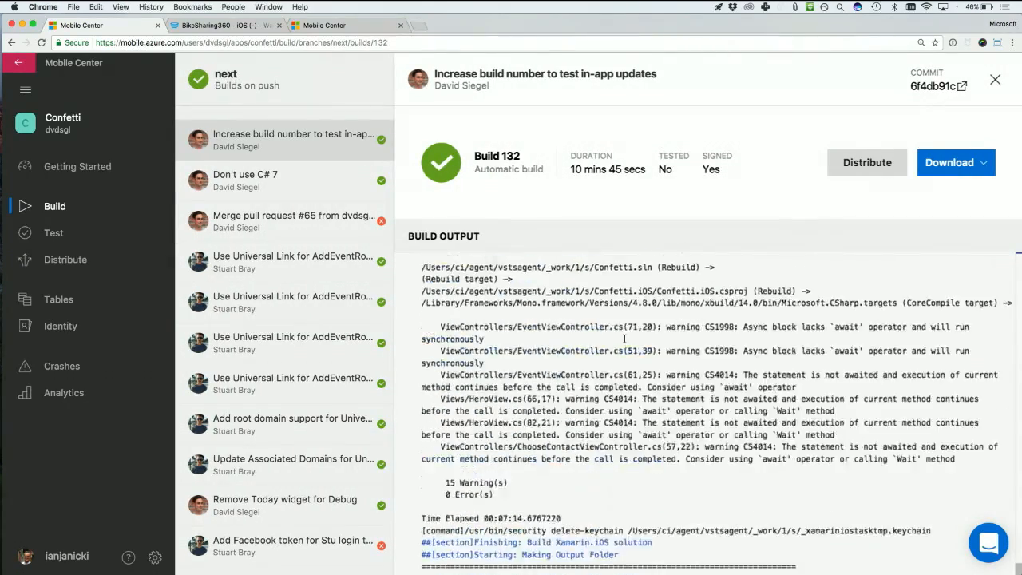
scroll(down, 3)
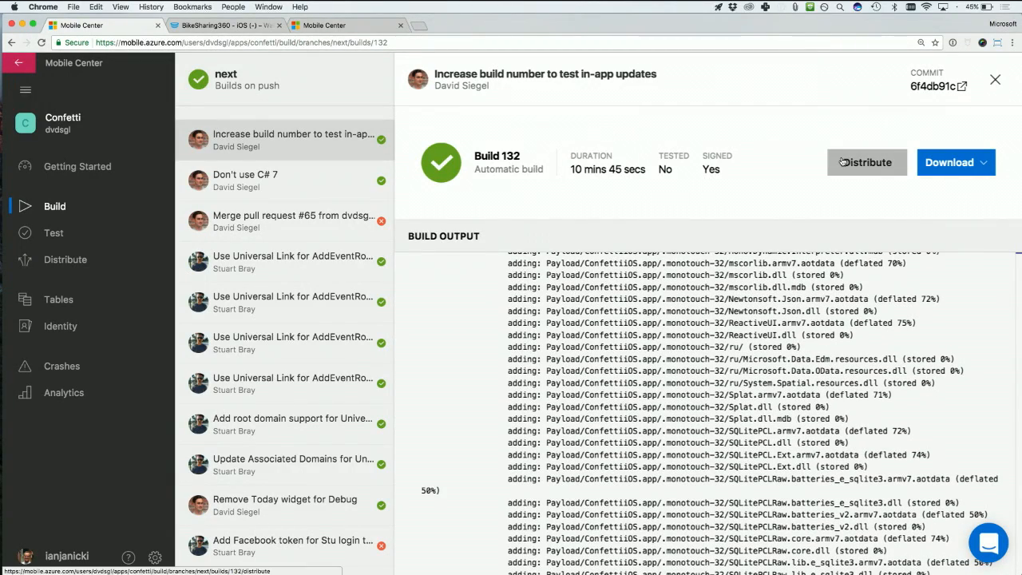
mouse_move(982, 141)
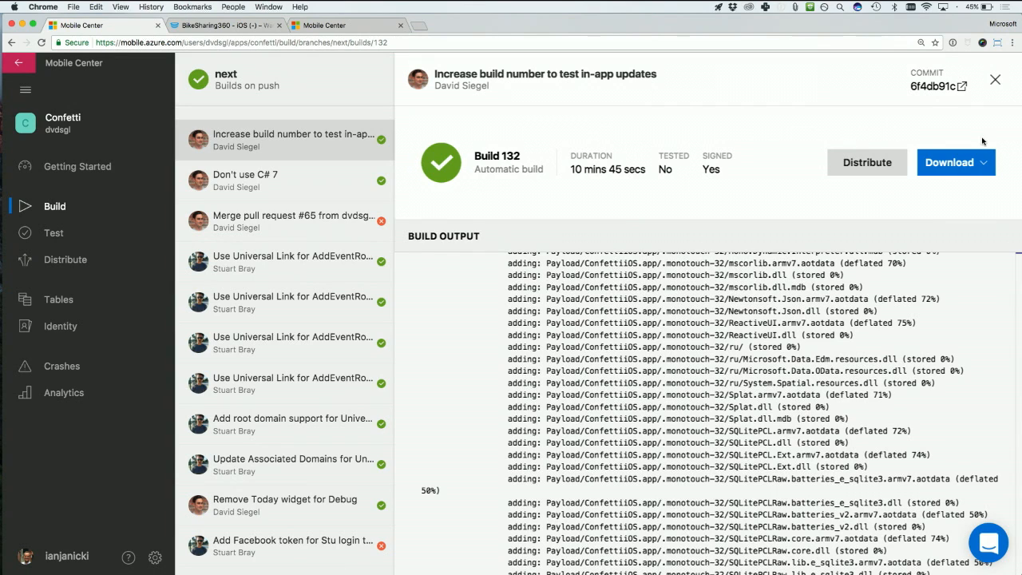
click(956, 162)
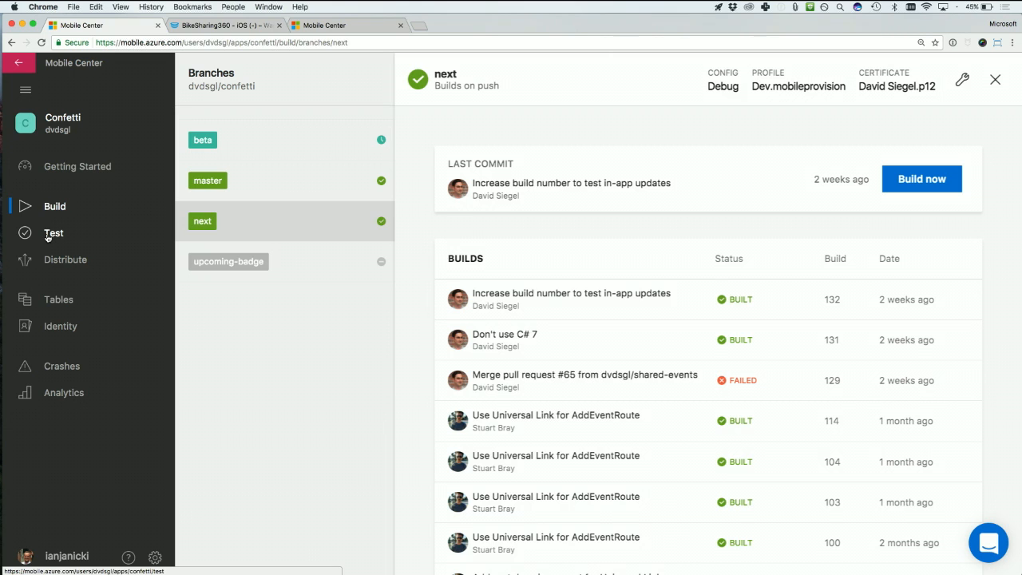
- Open Confetti's test runs and the passing Mar 16th, 2017 01:43:36 PM run, where LaunchTest passed
click(54, 233)
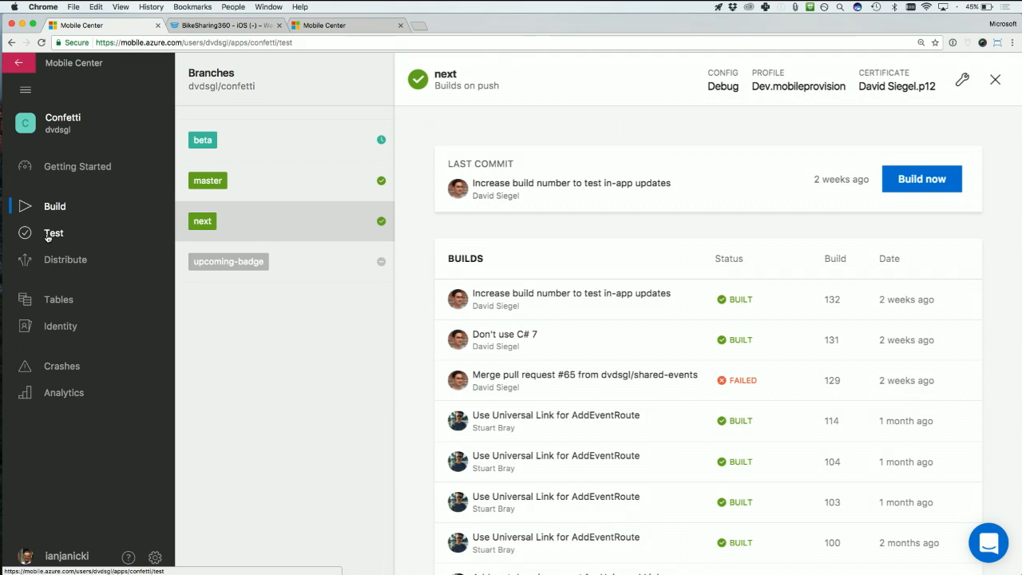
click(53, 233)
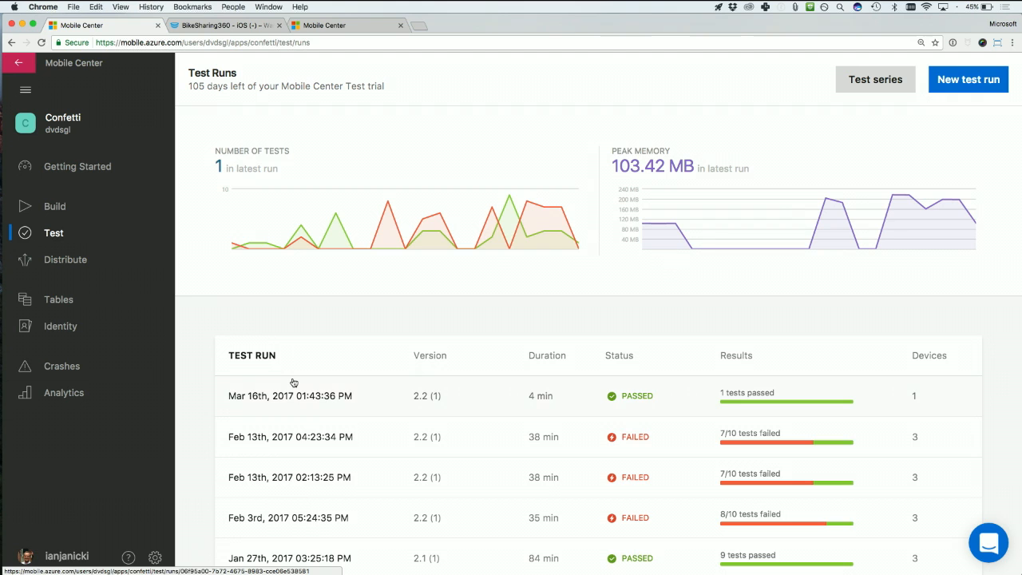
click(290, 396)
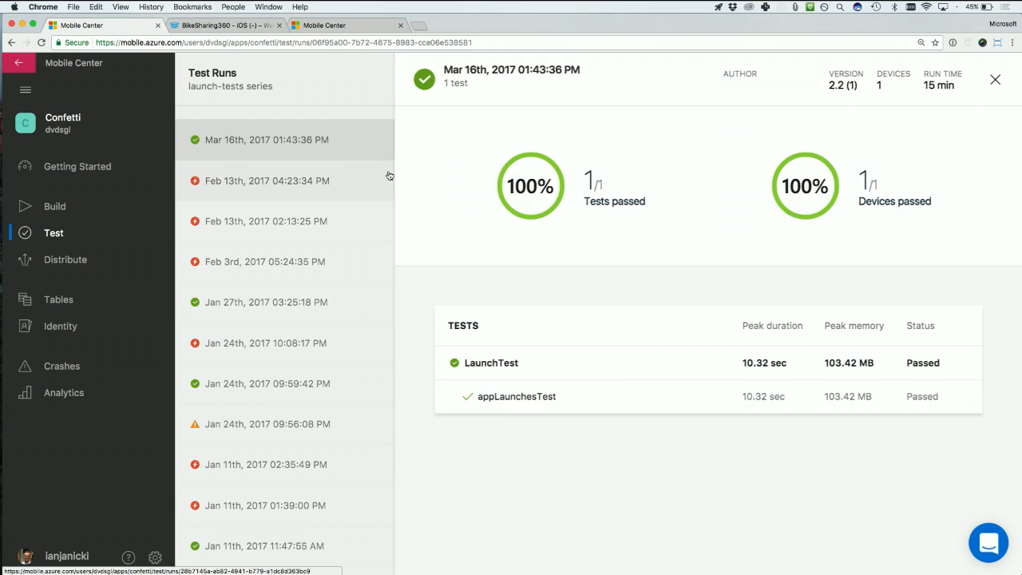
mouse_move(623, 387)
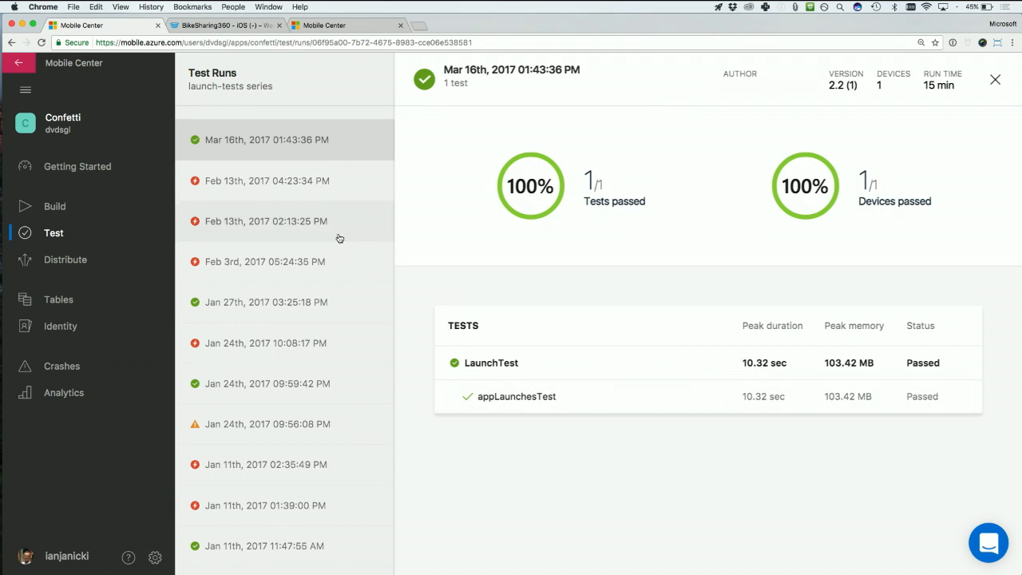
- Open the failed Feb 13th, 2017 04:23:34 PM run and view 'Add A Birthday Happening Today' screenshots
click(267, 180)
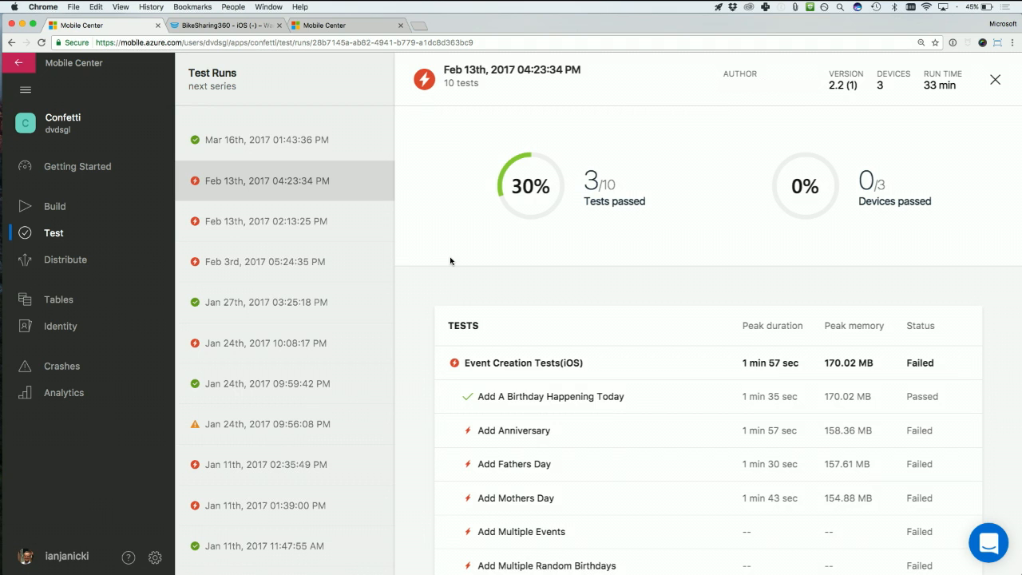
scroll(down, 3)
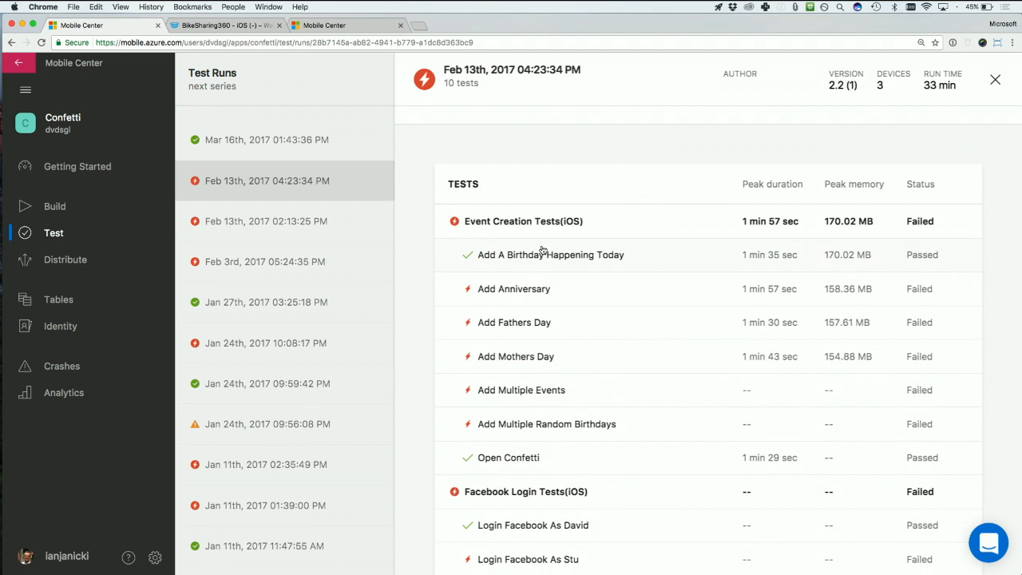
click(550, 254)
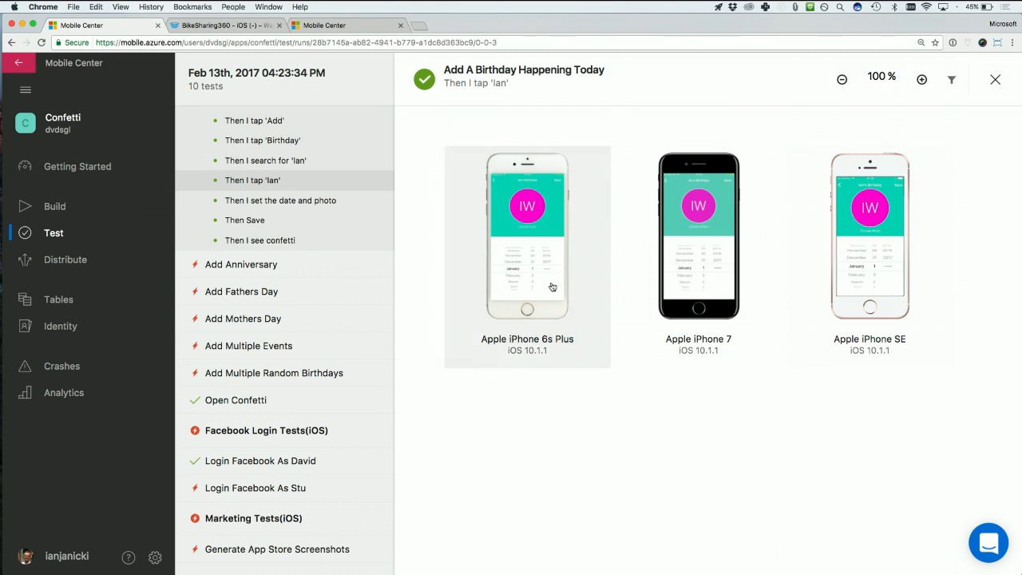
- Show the failed Add Anniversary test's iPhone 6s Plus logs and its test failure exception
click(527, 236)
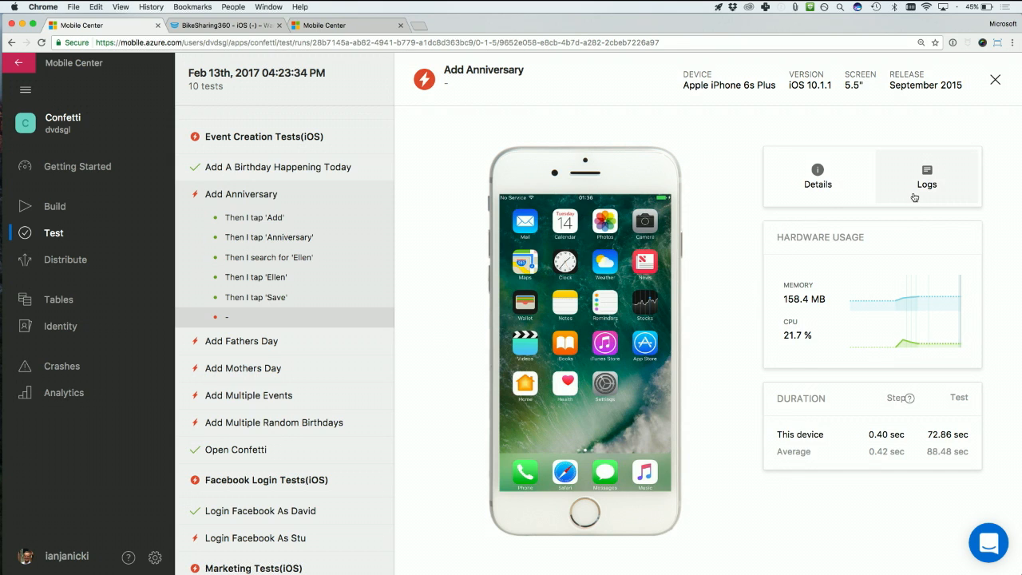
click(926, 174)
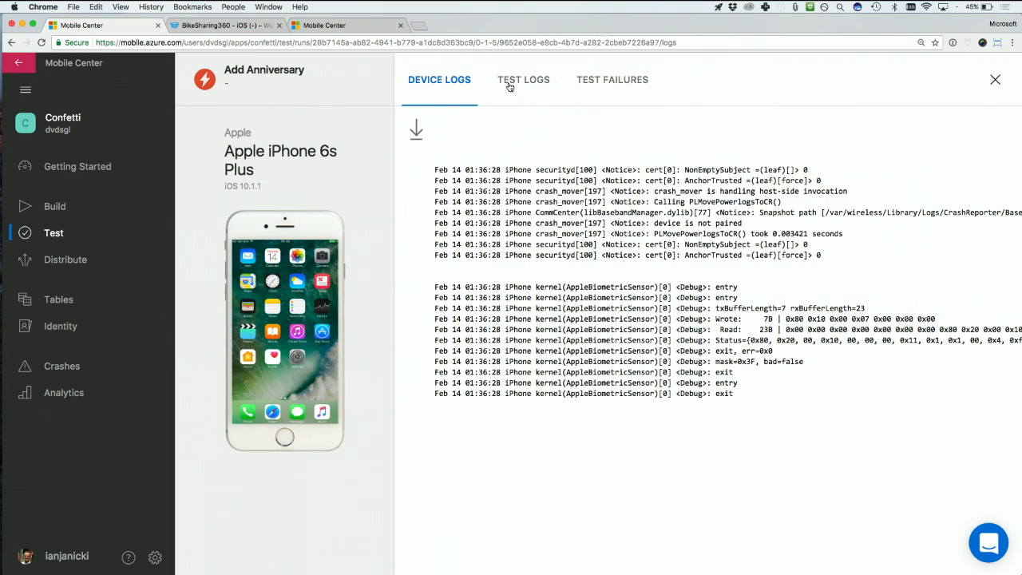
click(613, 79)
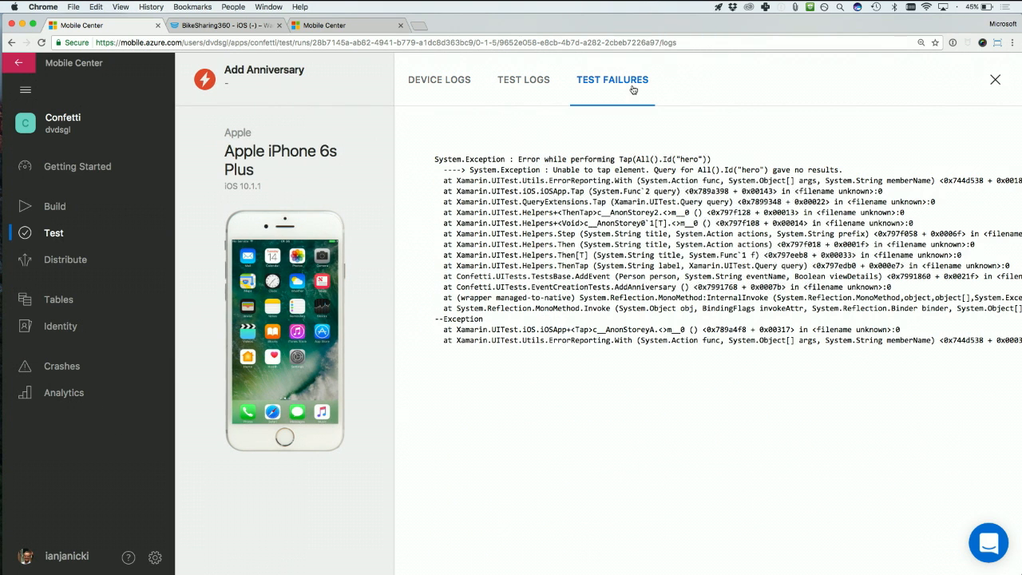
mouse_move(945, 87)
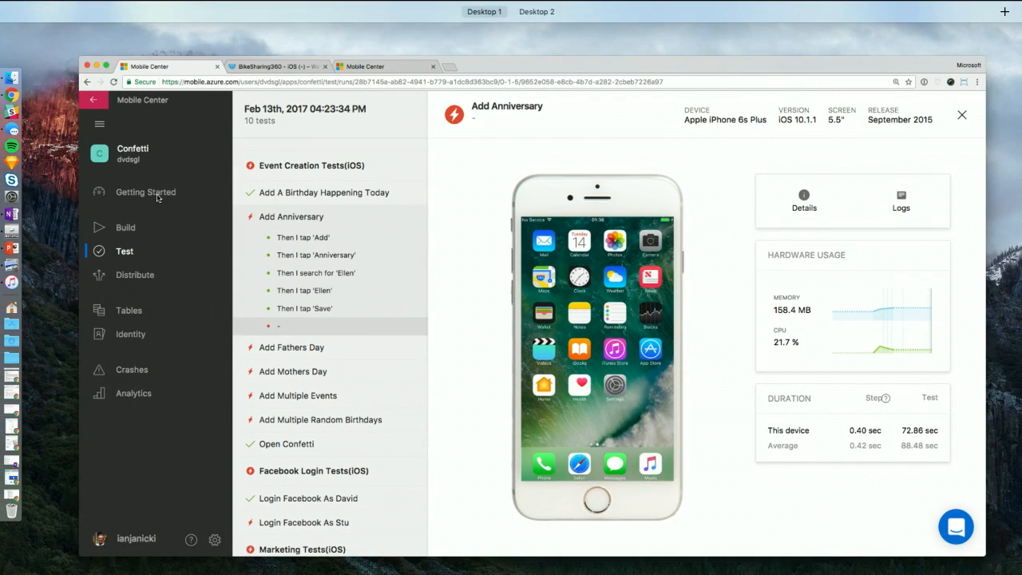
- Show the HockeyApp dashboard with the BikeSharing Android and iOS beta apps
click(224, 24)
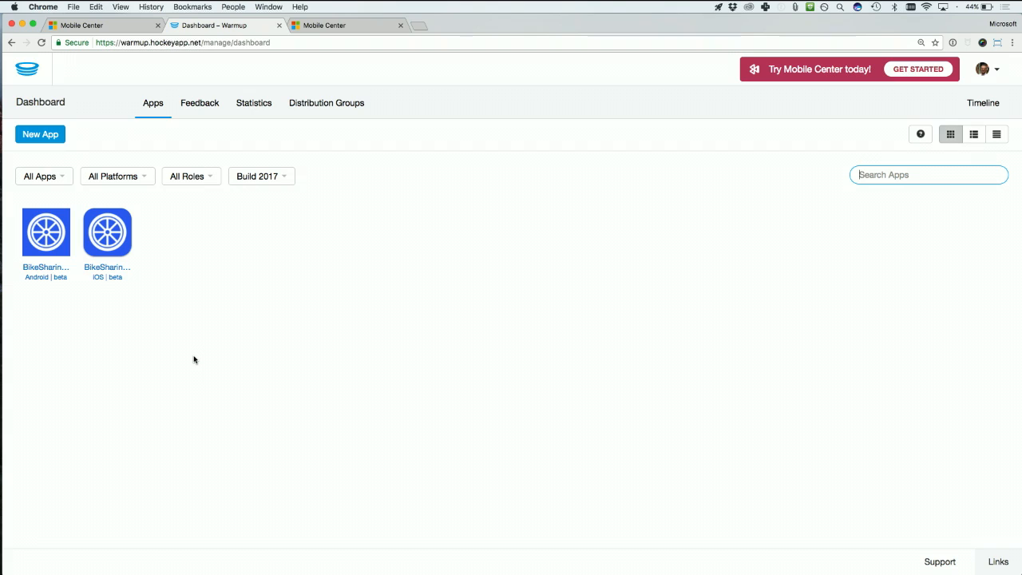
- Open the BikeSharing360 iOS beta app's HockeyApp overview showing version 1.0
click(347, 25)
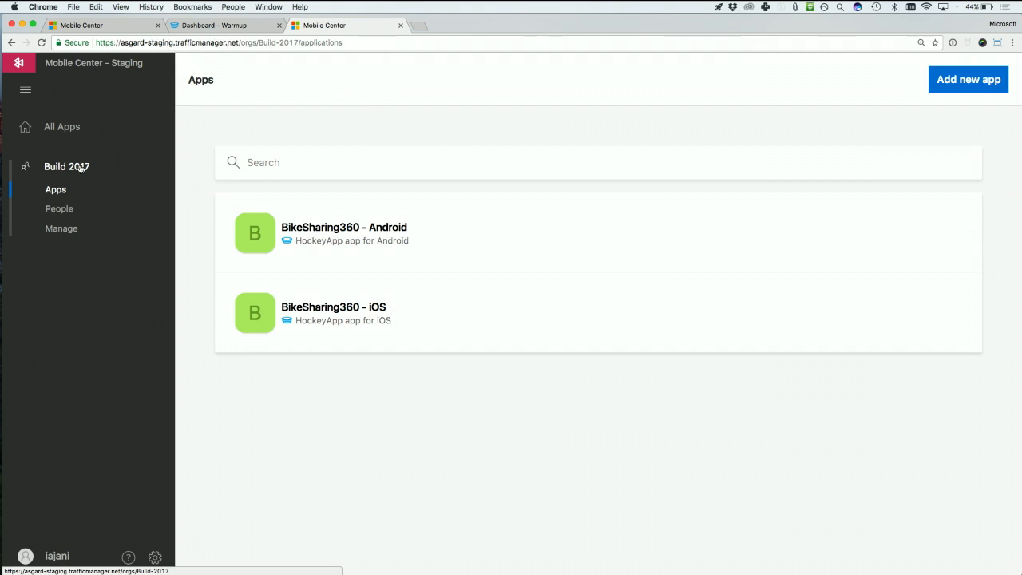
click(224, 25)
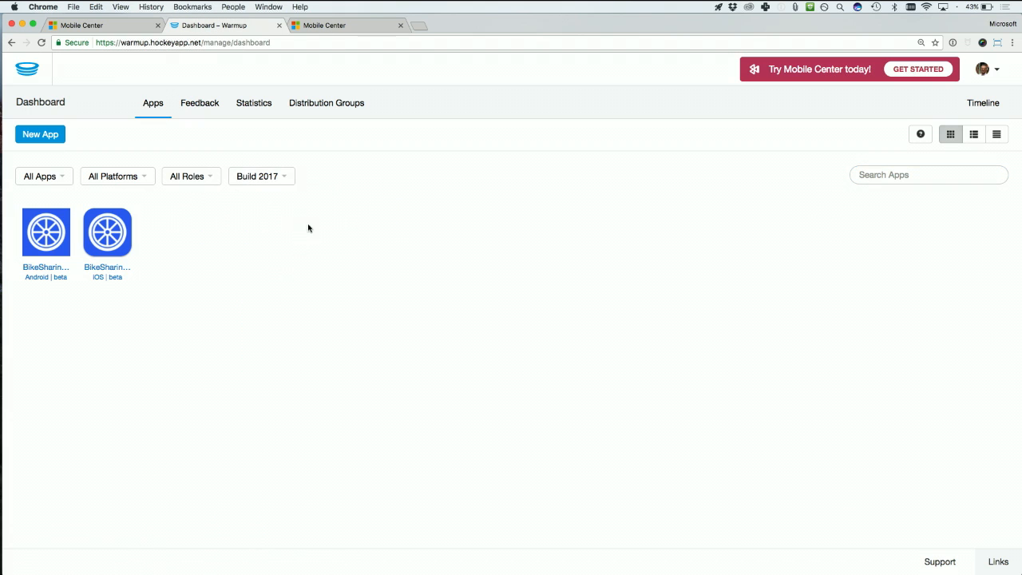
mouse_move(314, 217)
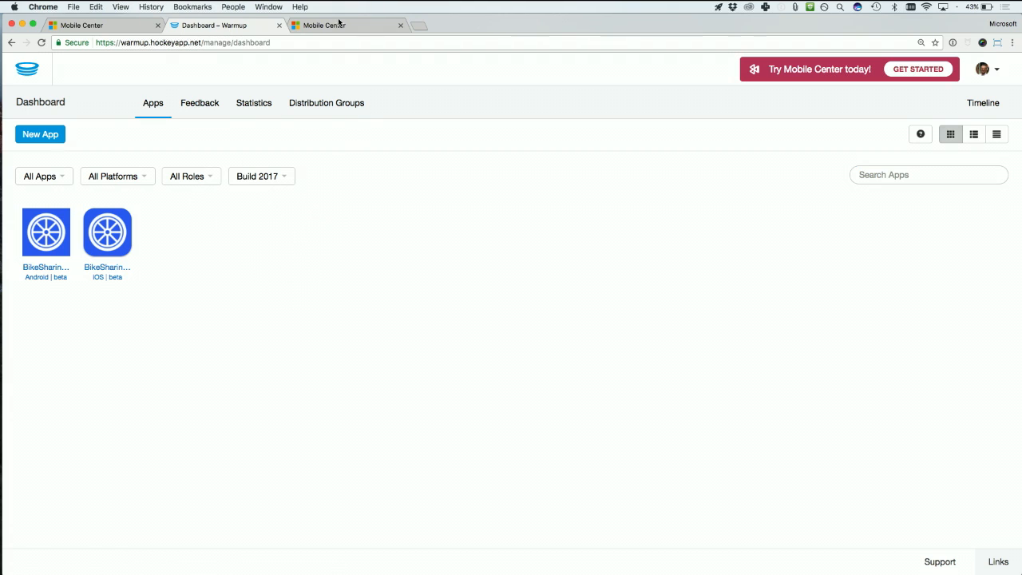
click(347, 24)
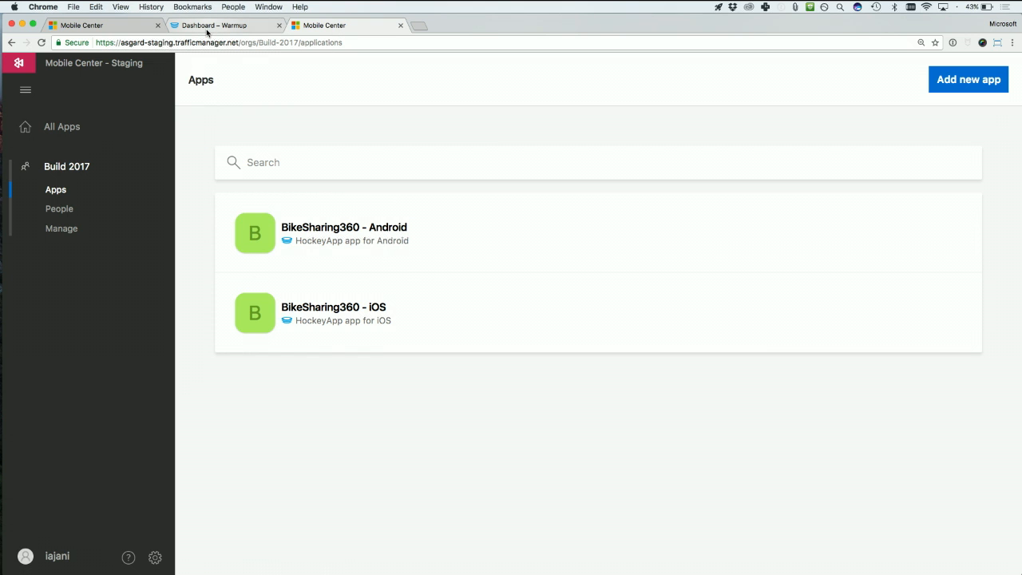
mouse_move(226, 25)
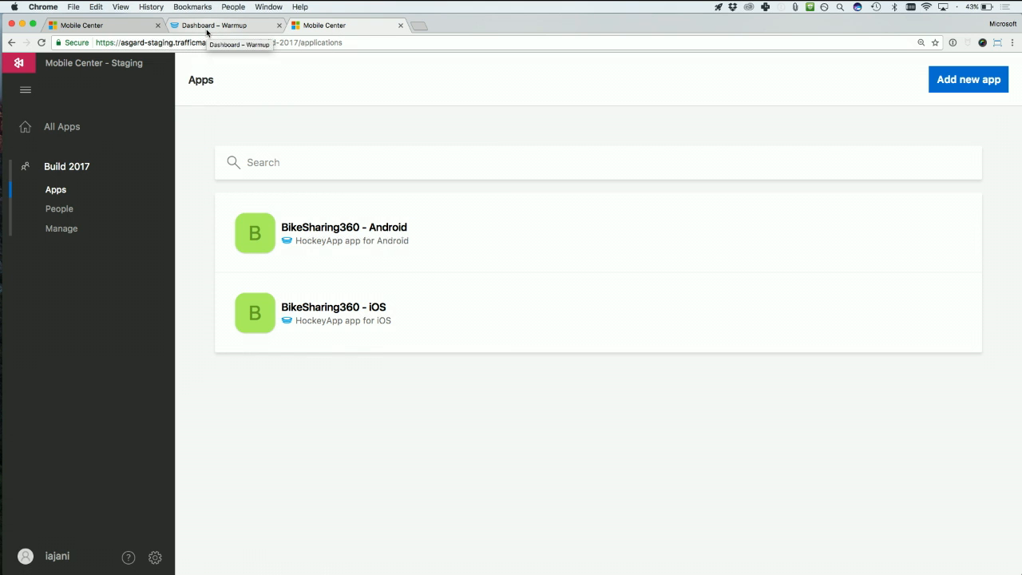
click(227, 25)
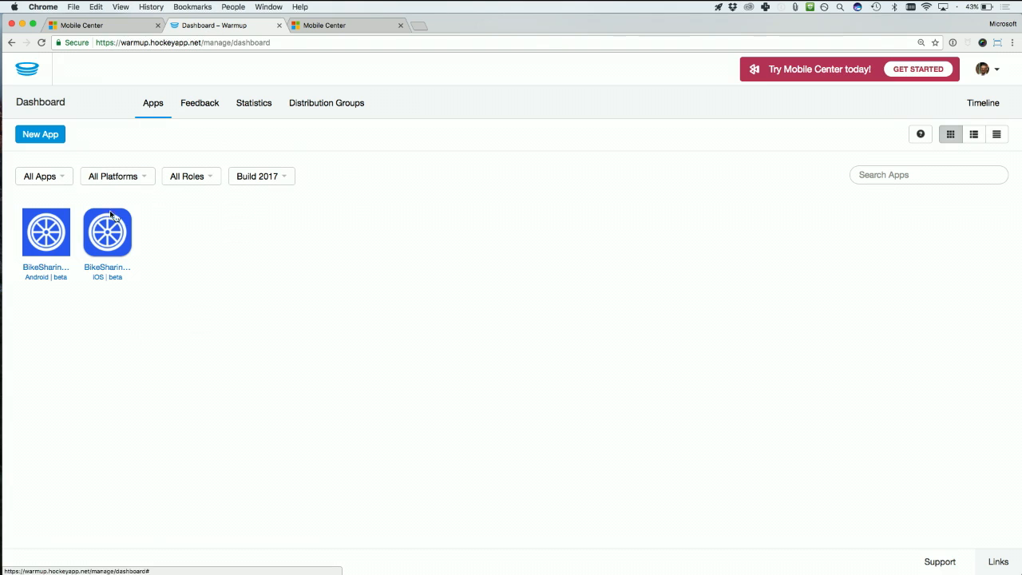
click(107, 232)
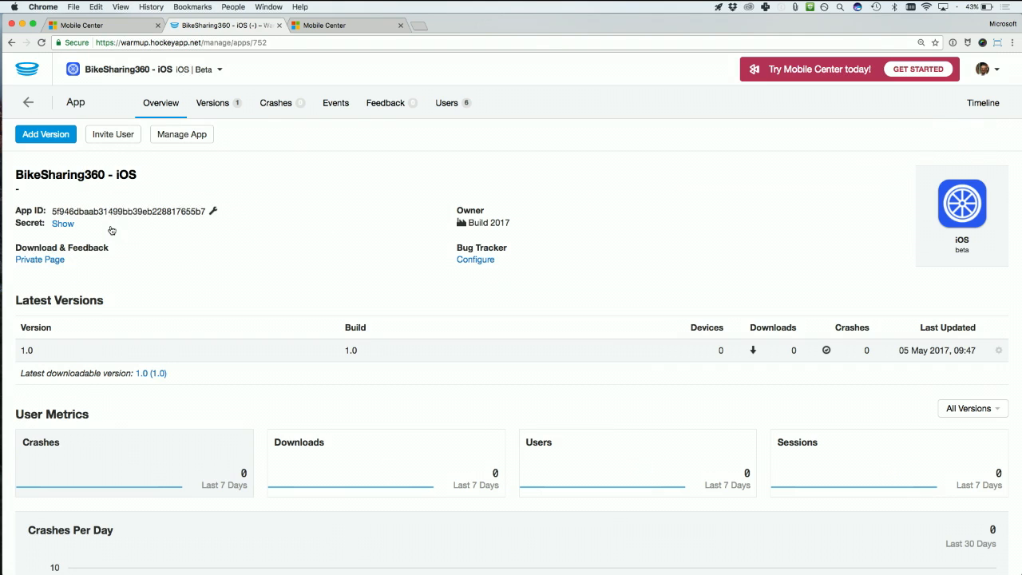
mouse_move(312, 308)
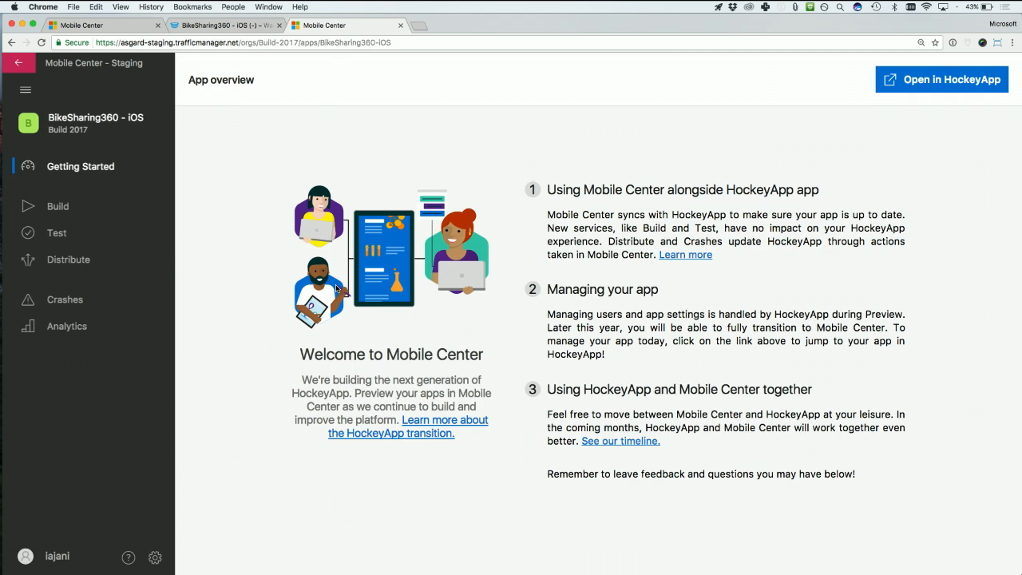
mouse_move(66, 259)
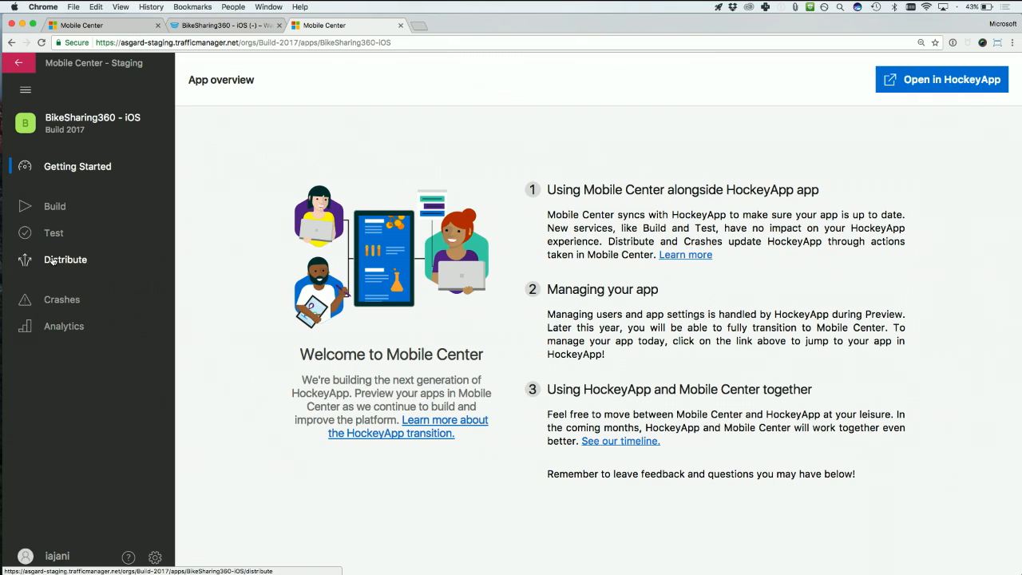
- Show BikeSharing360 - iOS distribution groups, with version 1.0 released to the HockeyApp group
click(66, 258)
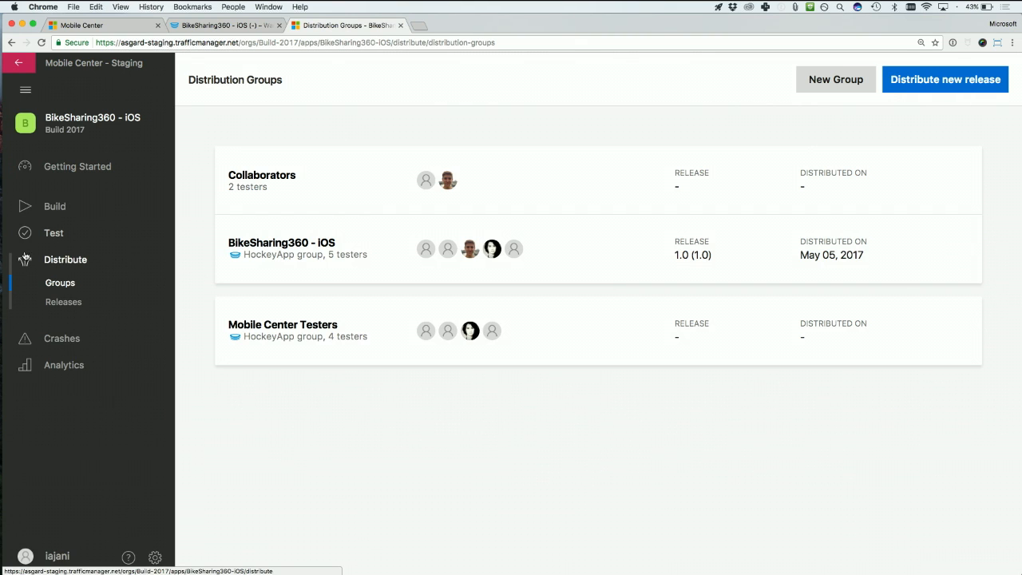
click(63, 302)
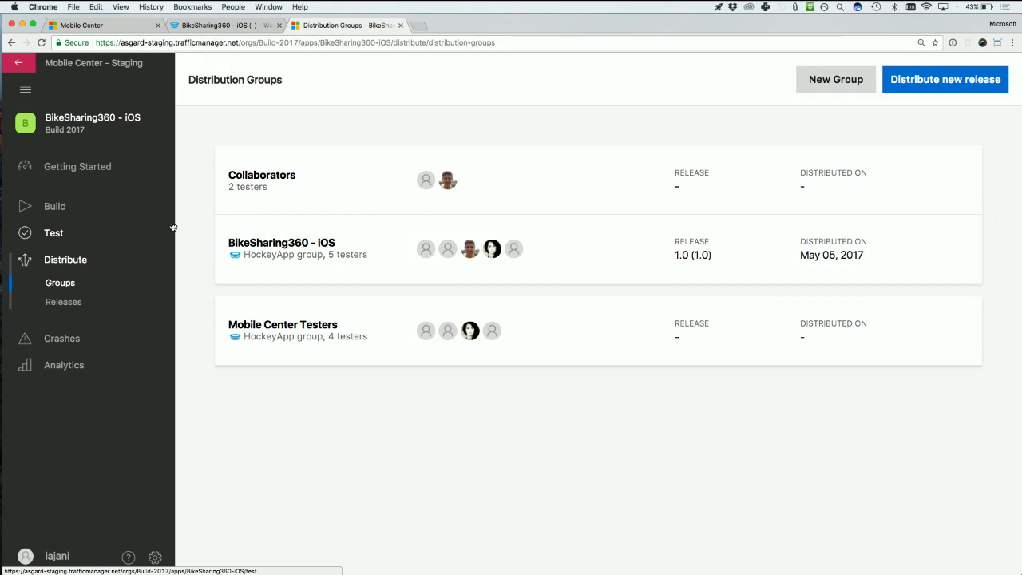
click(262, 180)
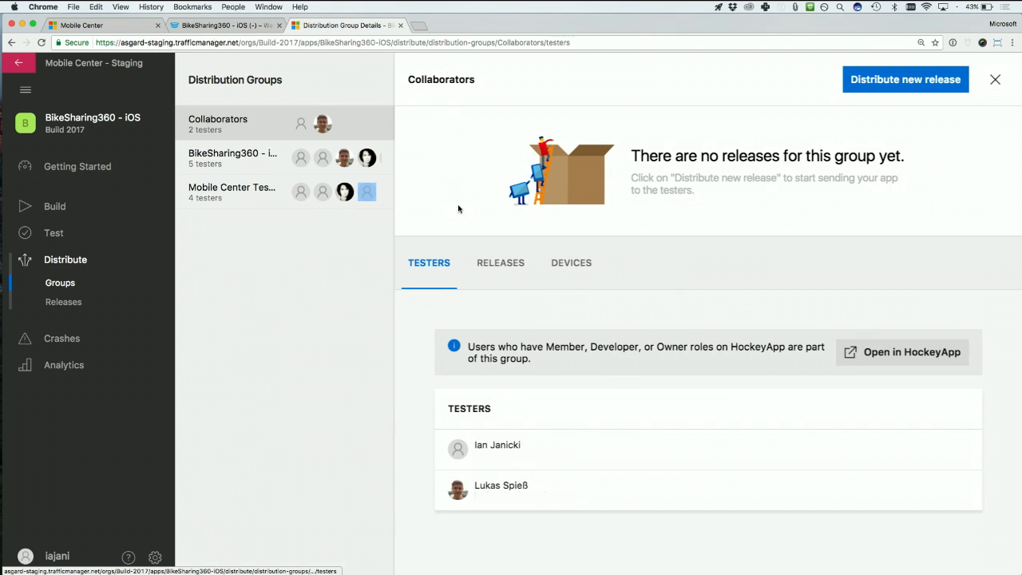
mouse_move(452, 357)
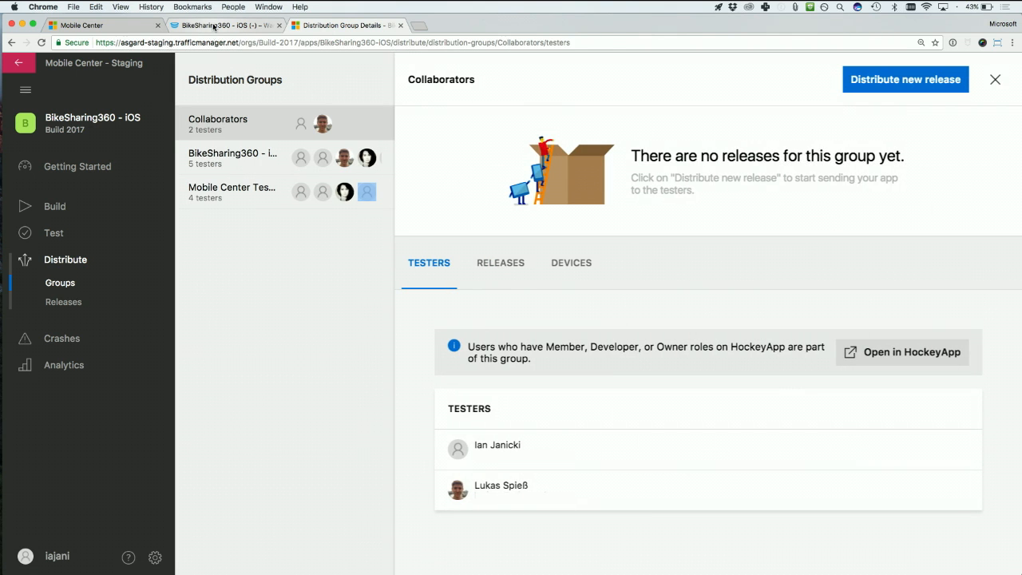
click(901, 352)
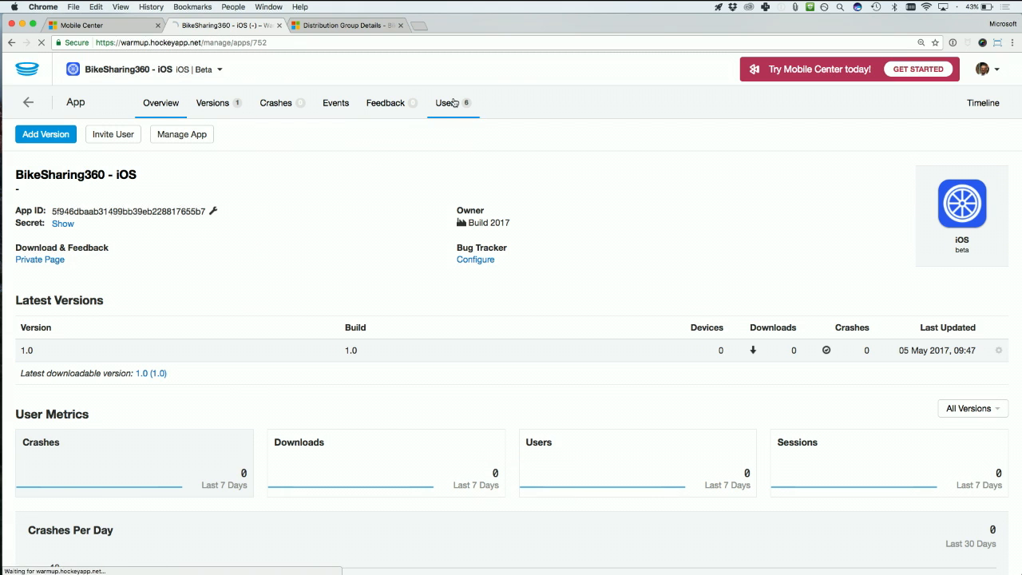
click(447, 103)
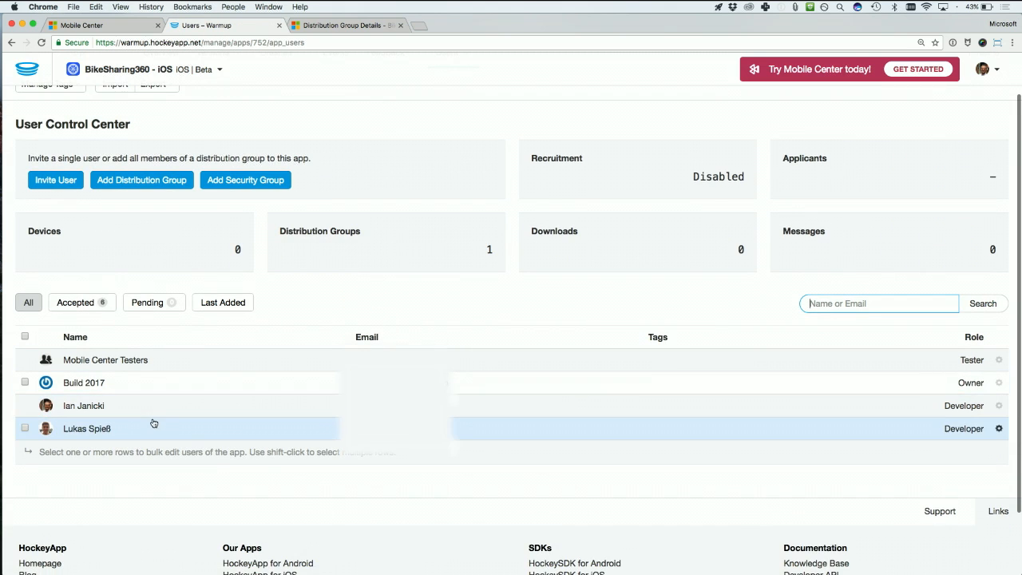
click(343, 24)
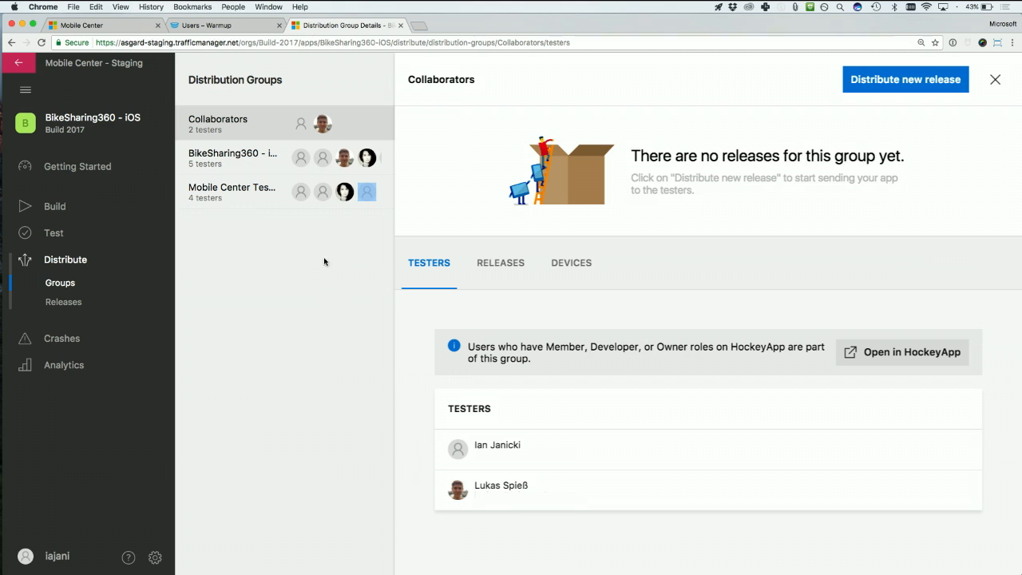
click(232, 158)
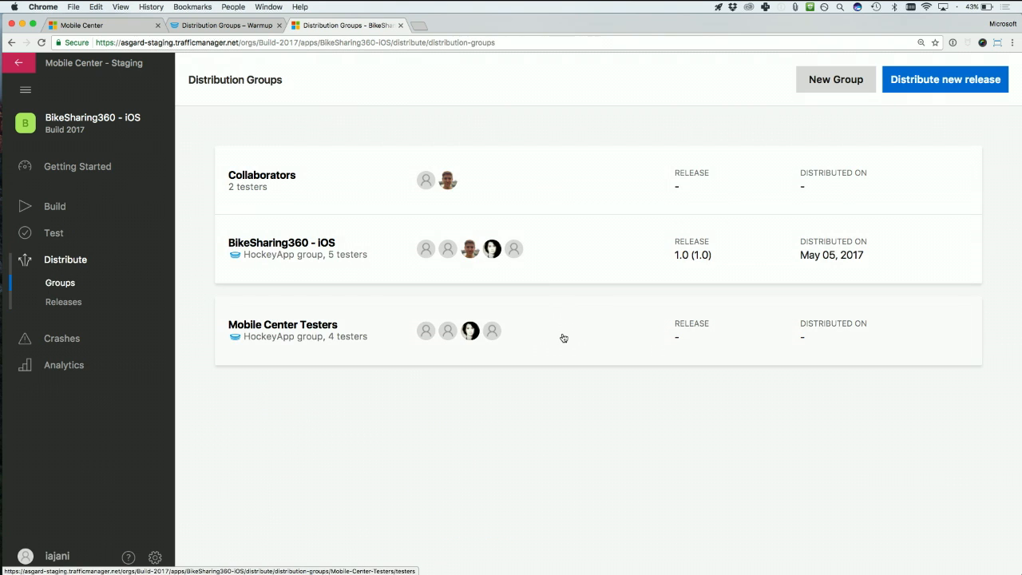
- Start a new Mobile Center Testers release by uploading RideShare360.iOS.ipa
click(283, 330)
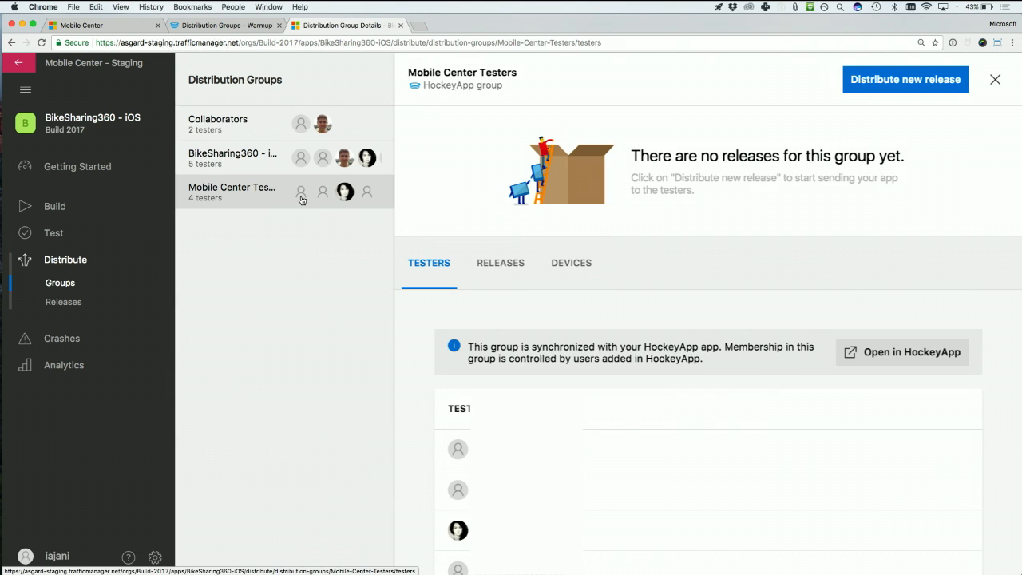
click(905, 79)
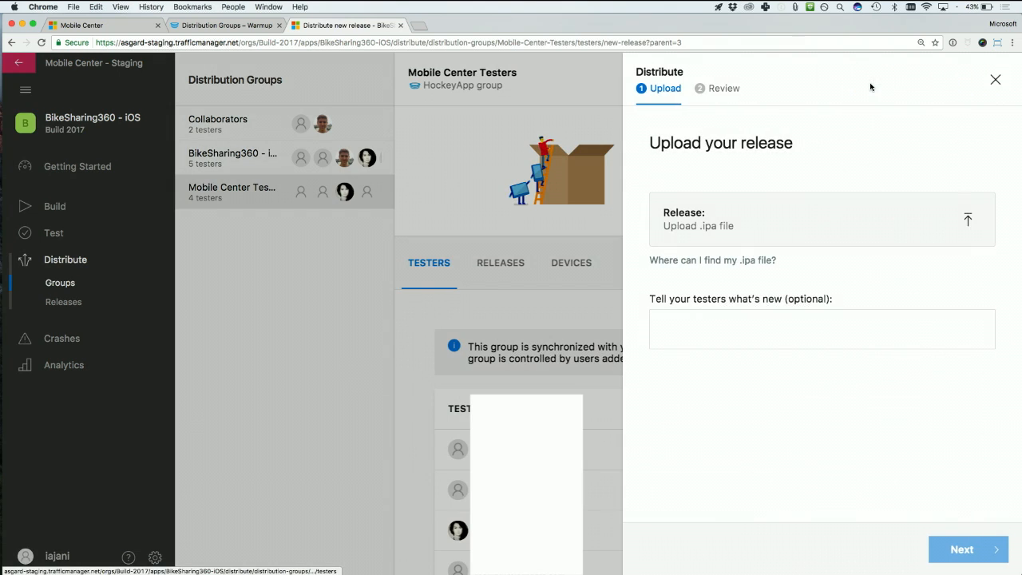
click(967, 219)
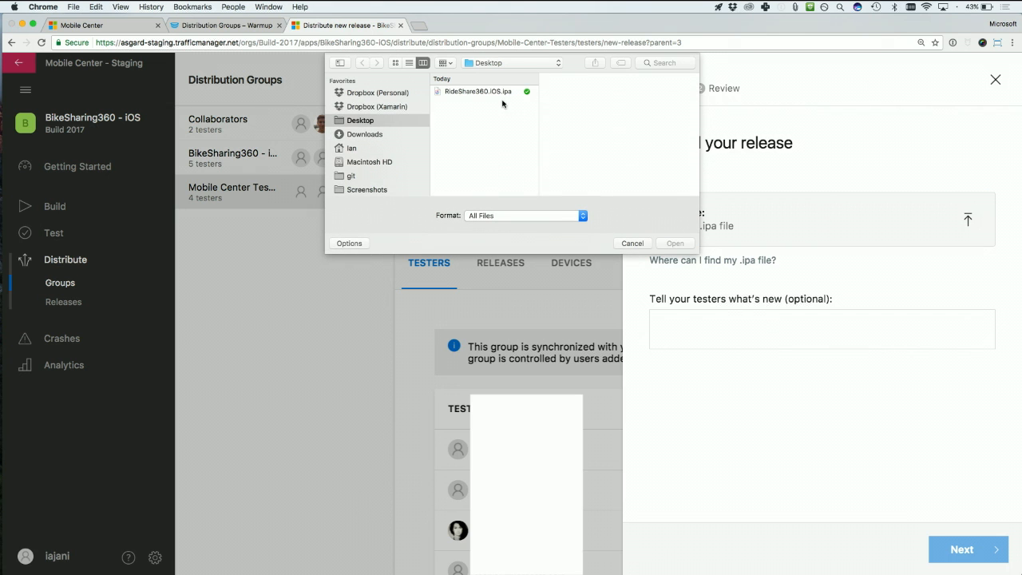
click(478, 88)
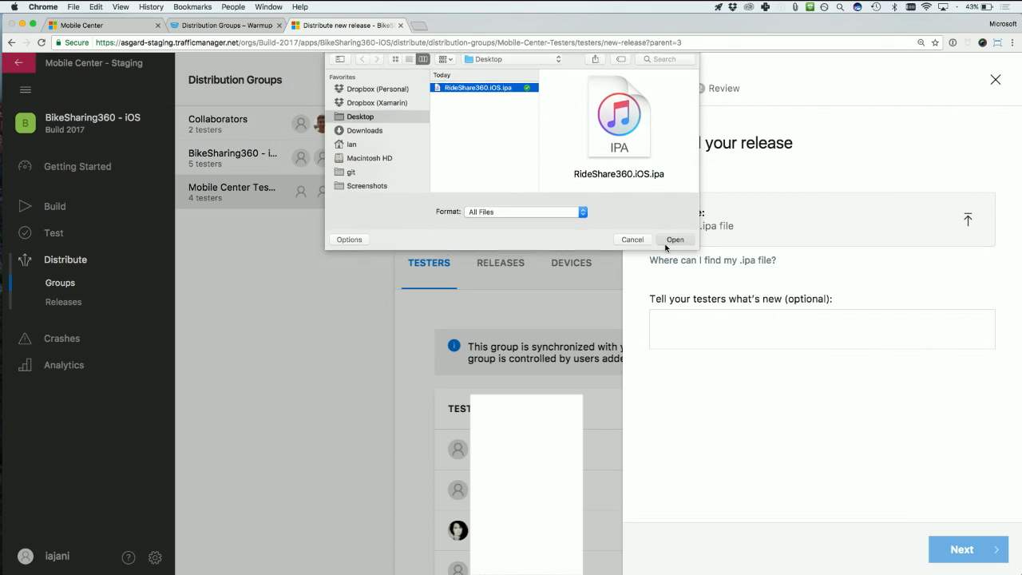
click(675, 240)
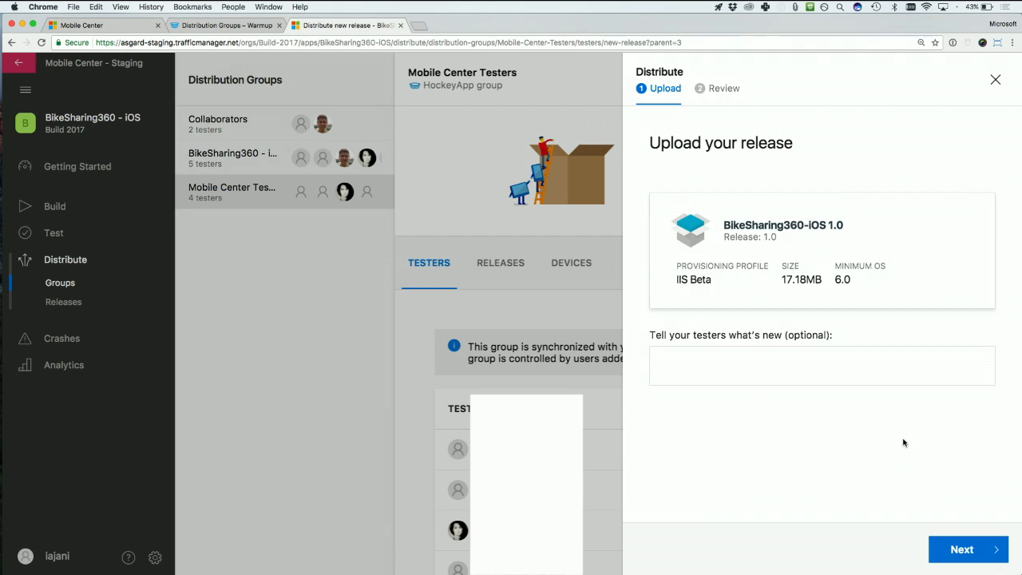
- Distribute release 2 (BikeSharing360-iOS 1.0), check the group's Releases list, then return to HockeyApp
click(962, 549)
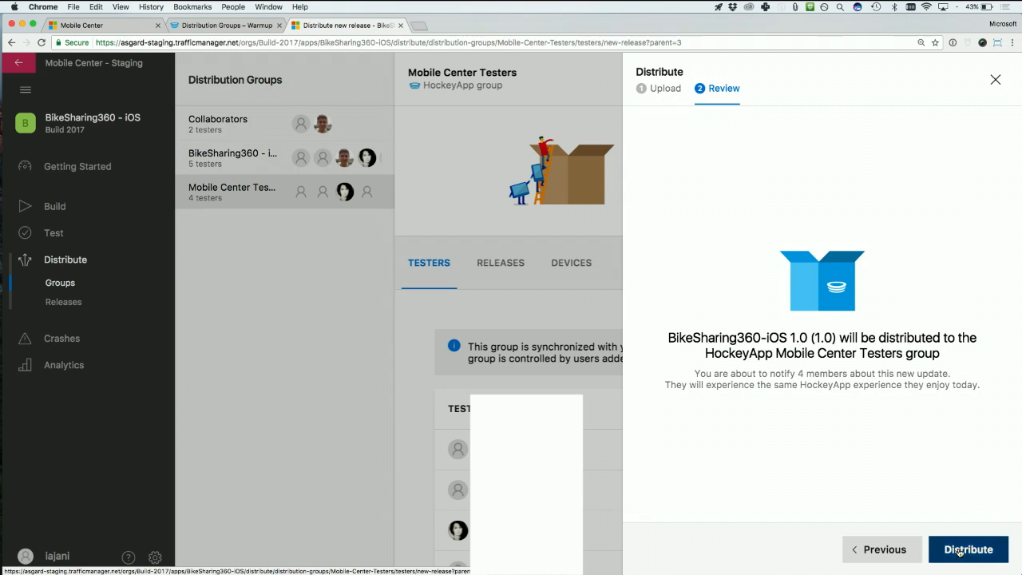
click(968, 550)
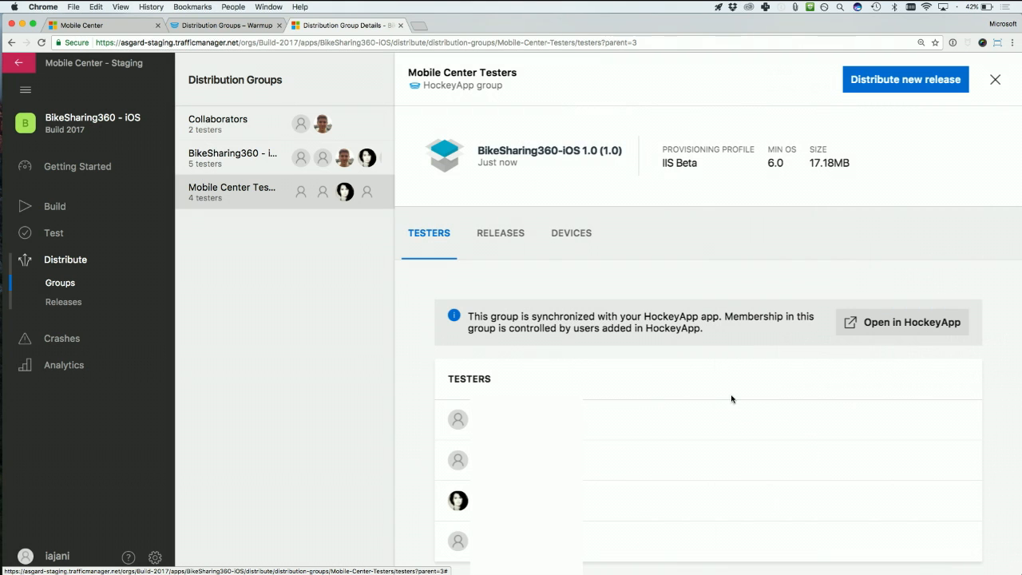
click(501, 232)
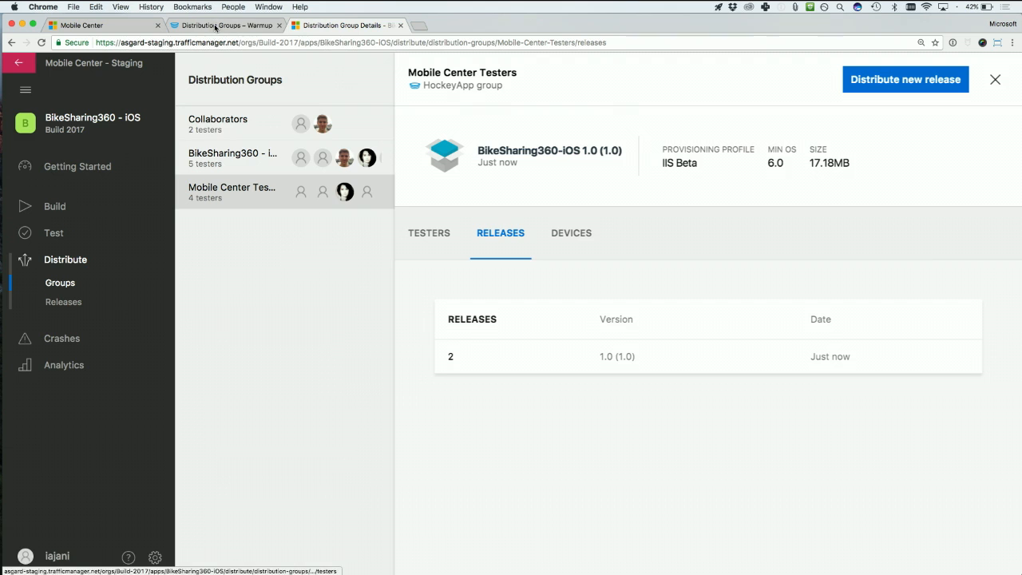
click(226, 25)
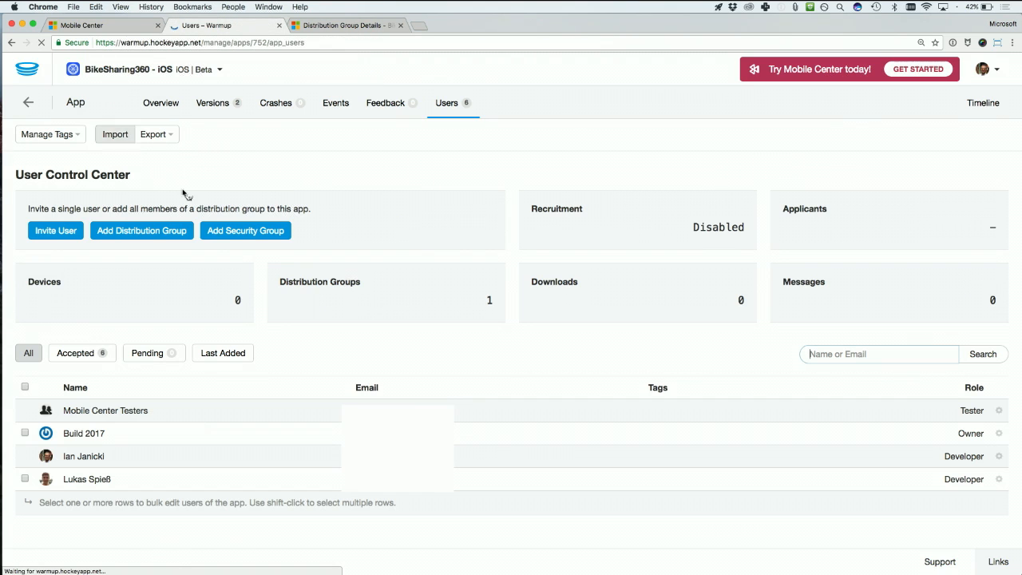
- Open BikeSharing360 - iOS versions showing two 1.0 builds, newest updated 05 May 2017, 10:28
click(212, 103)
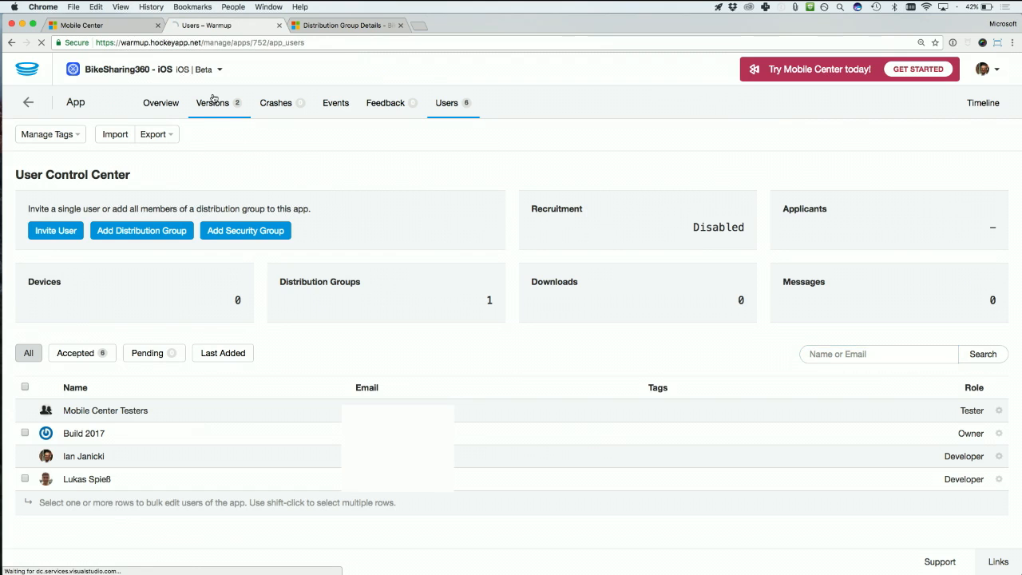
click(212, 102)
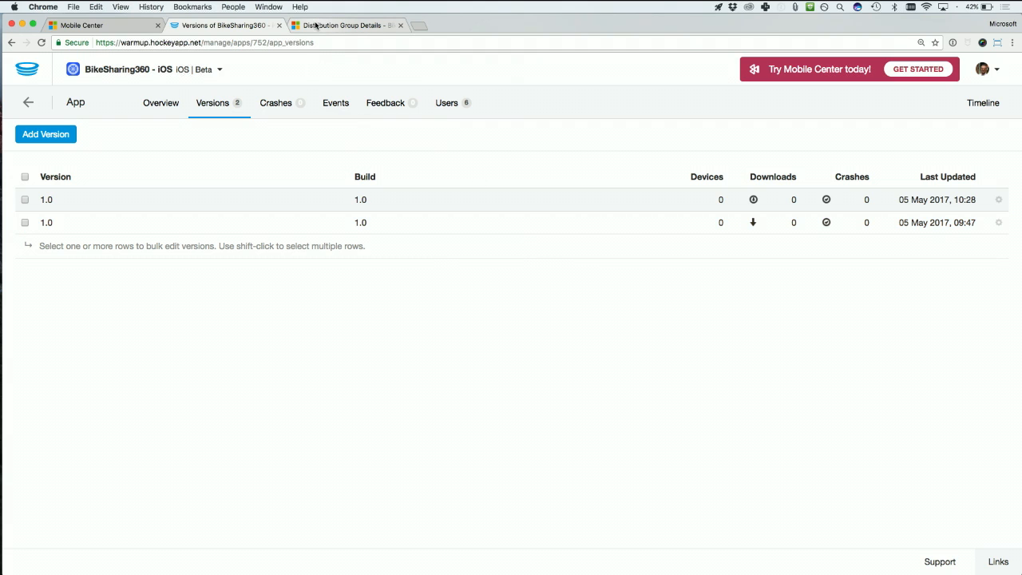
mouse_move(345, 25)
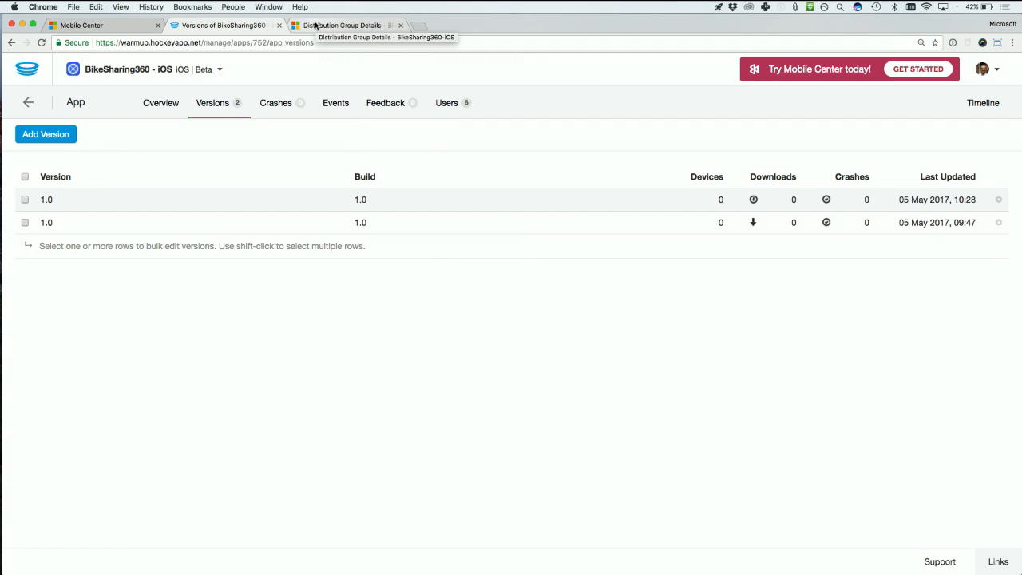